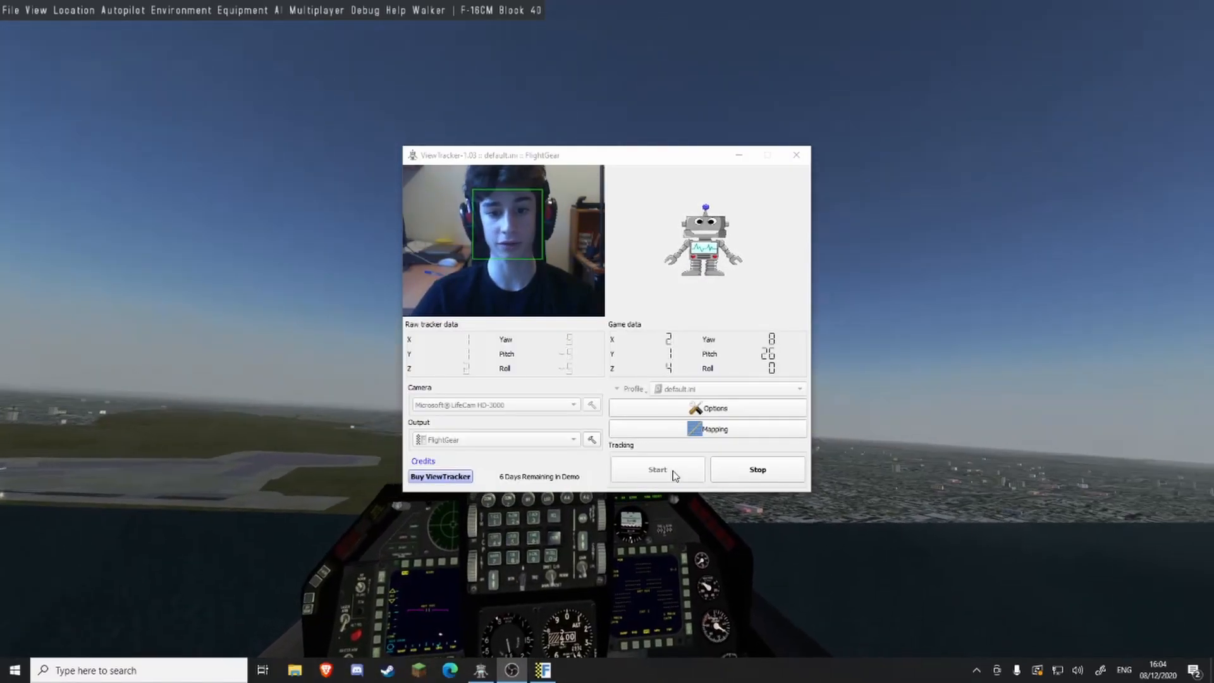
- Stop head tracking and bring up the list of game output options
click(756, 469)
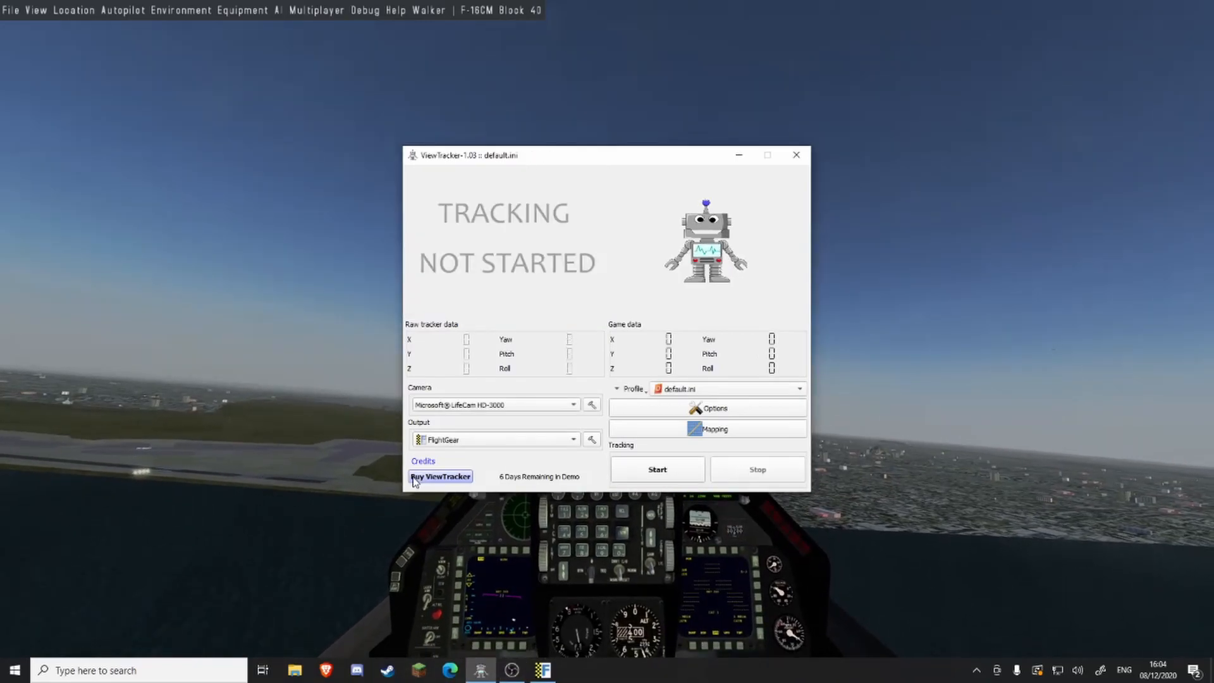
click(657, 468)
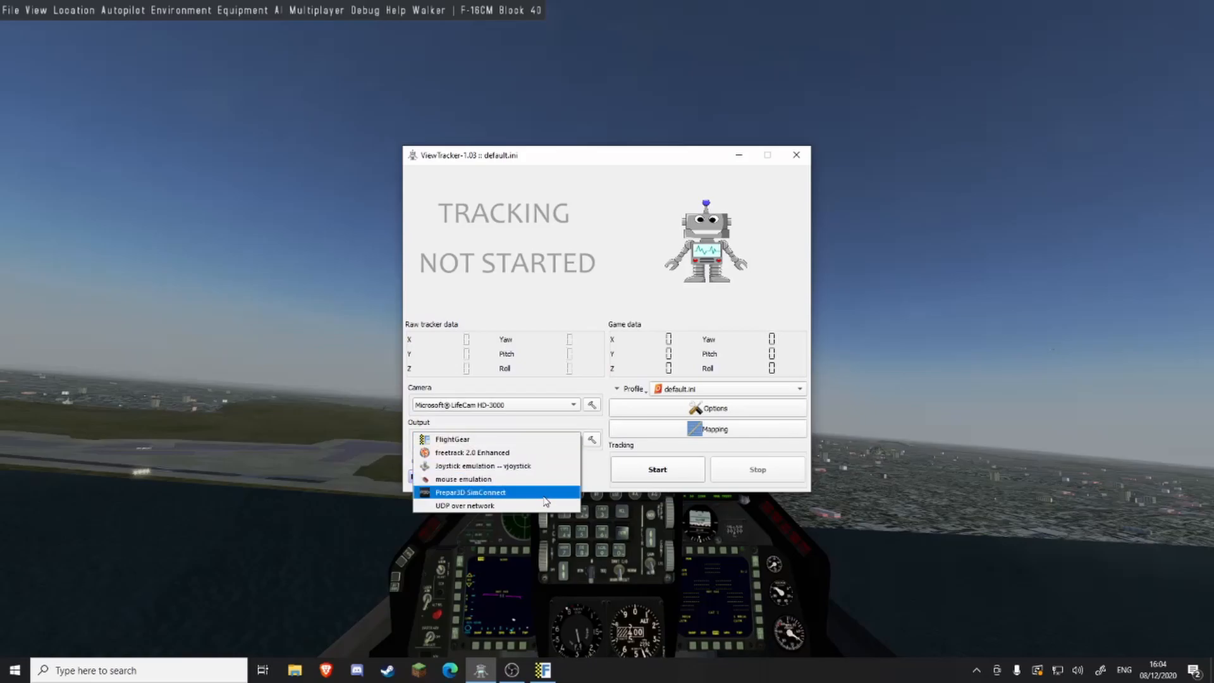
mouse_move(495, 506)
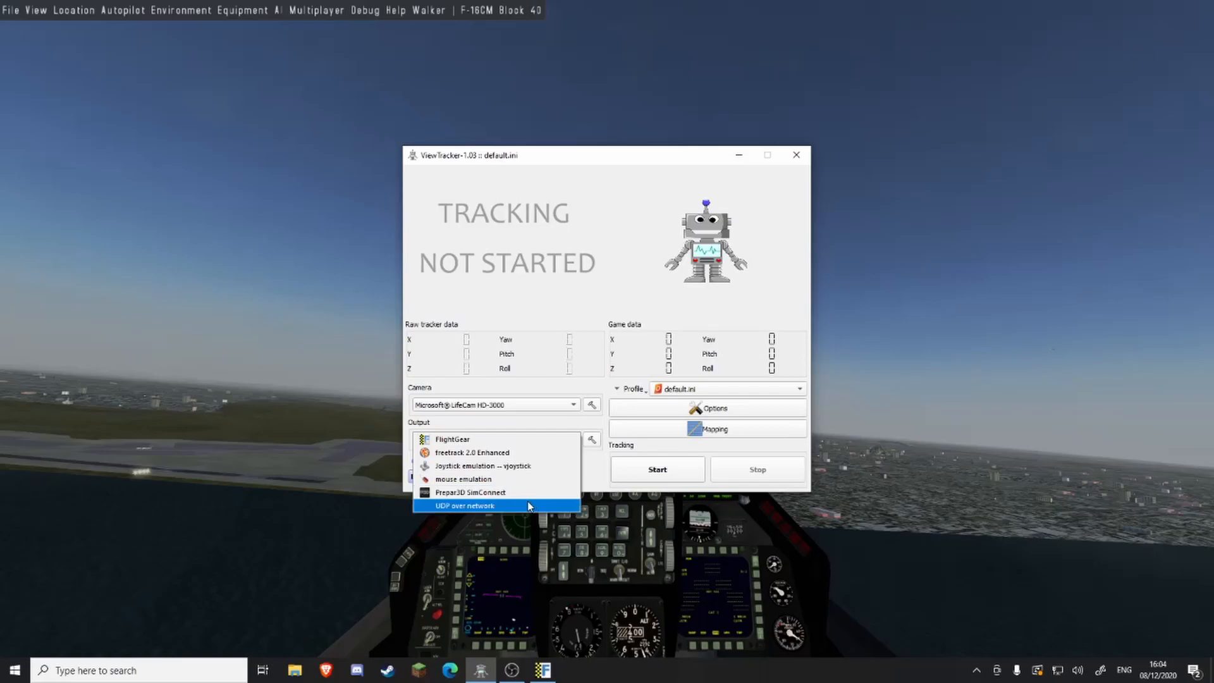
mouse_move(537, 504)
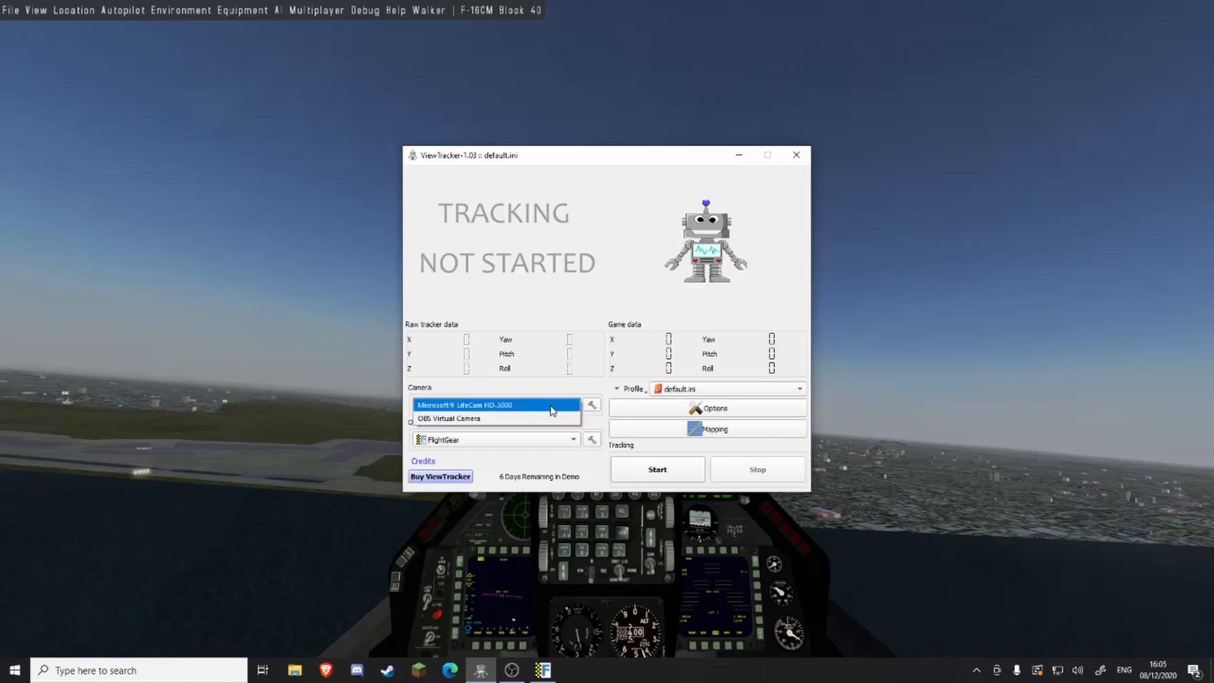
click(492, 405)
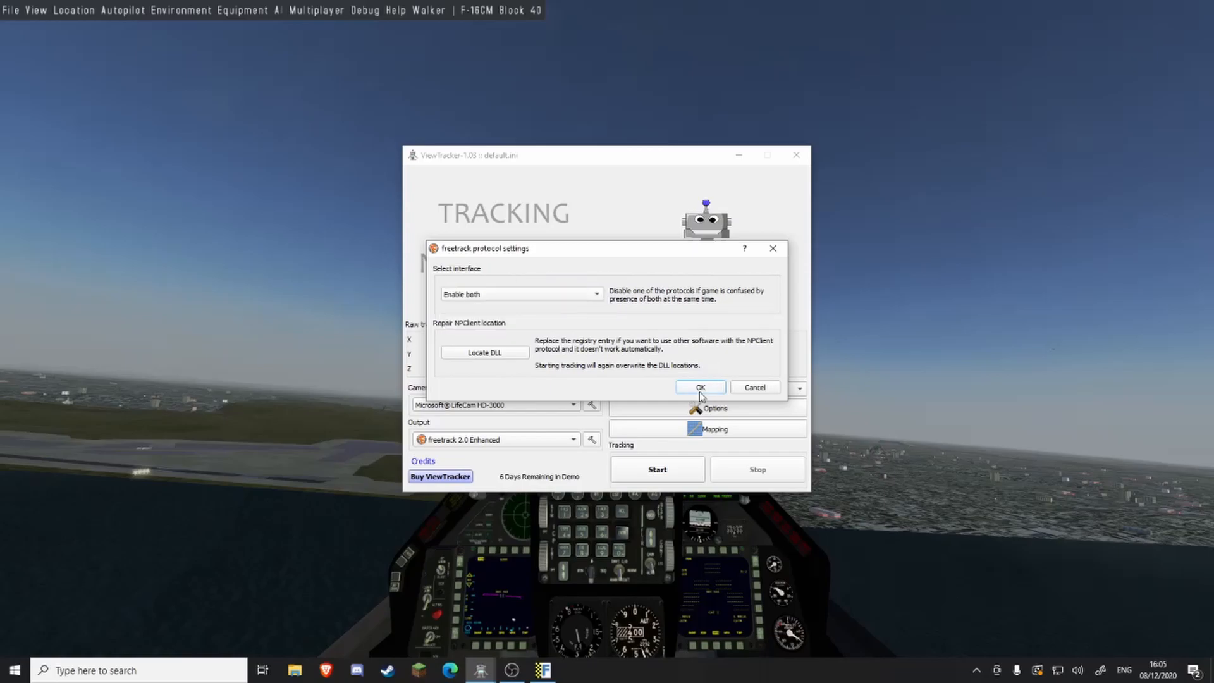
click(699, 386)
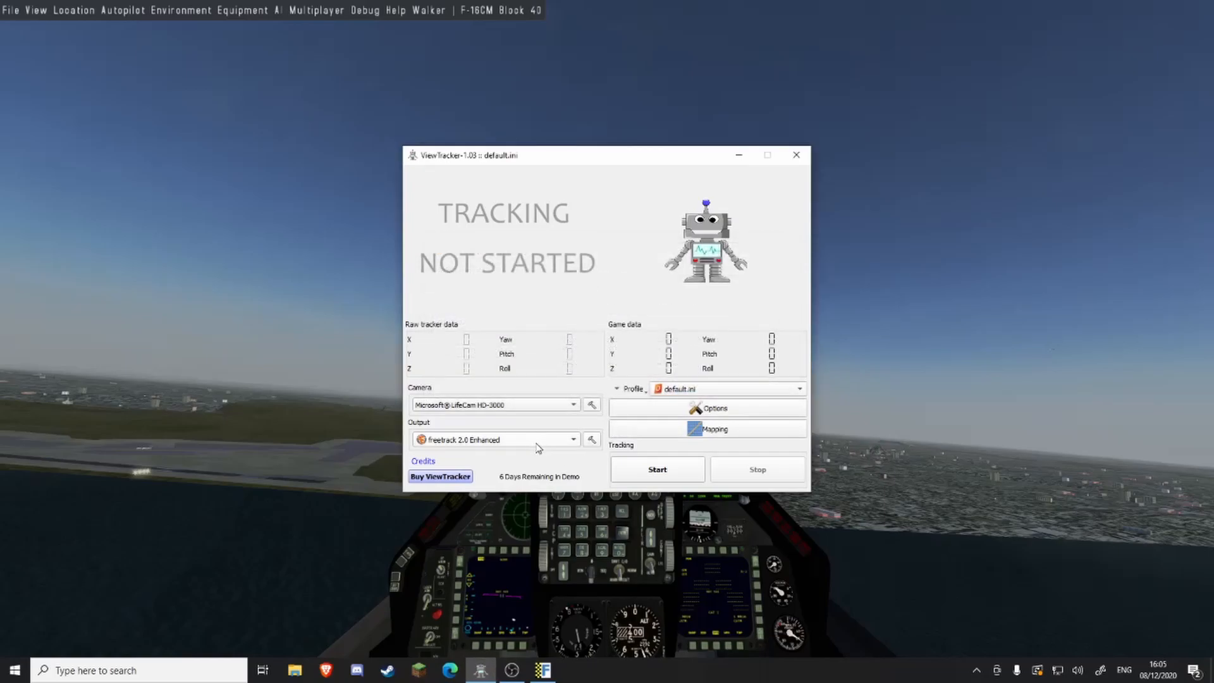
click(495, 438)
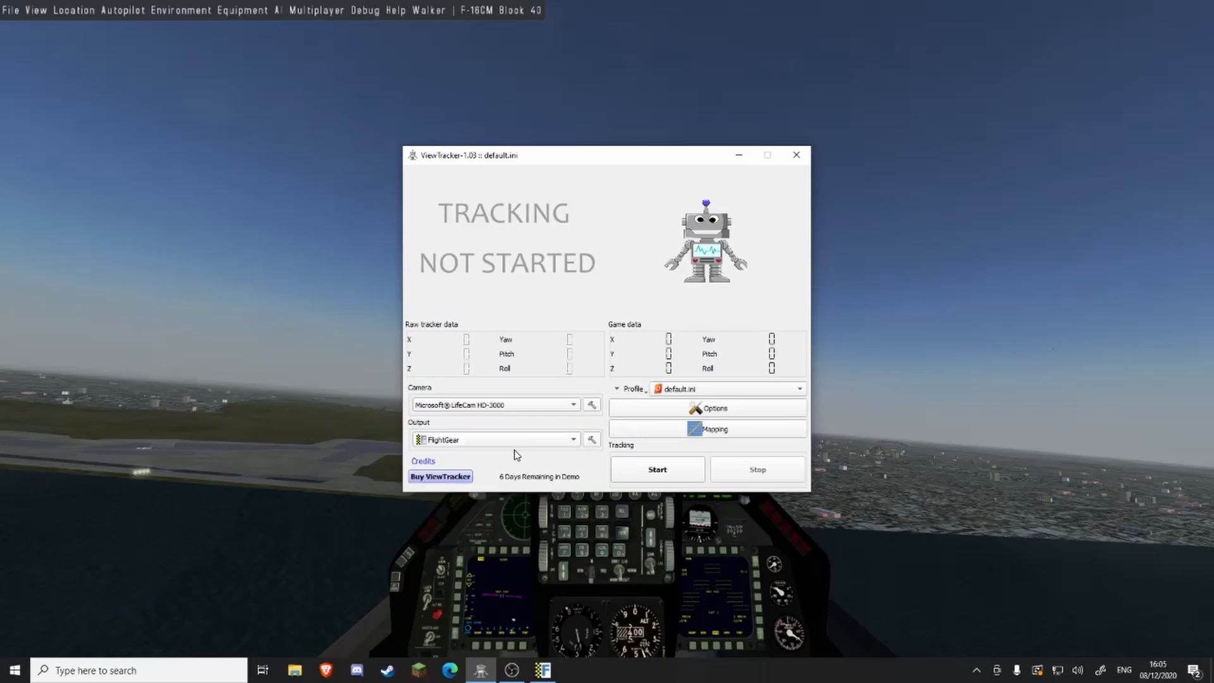
click(706, 429)
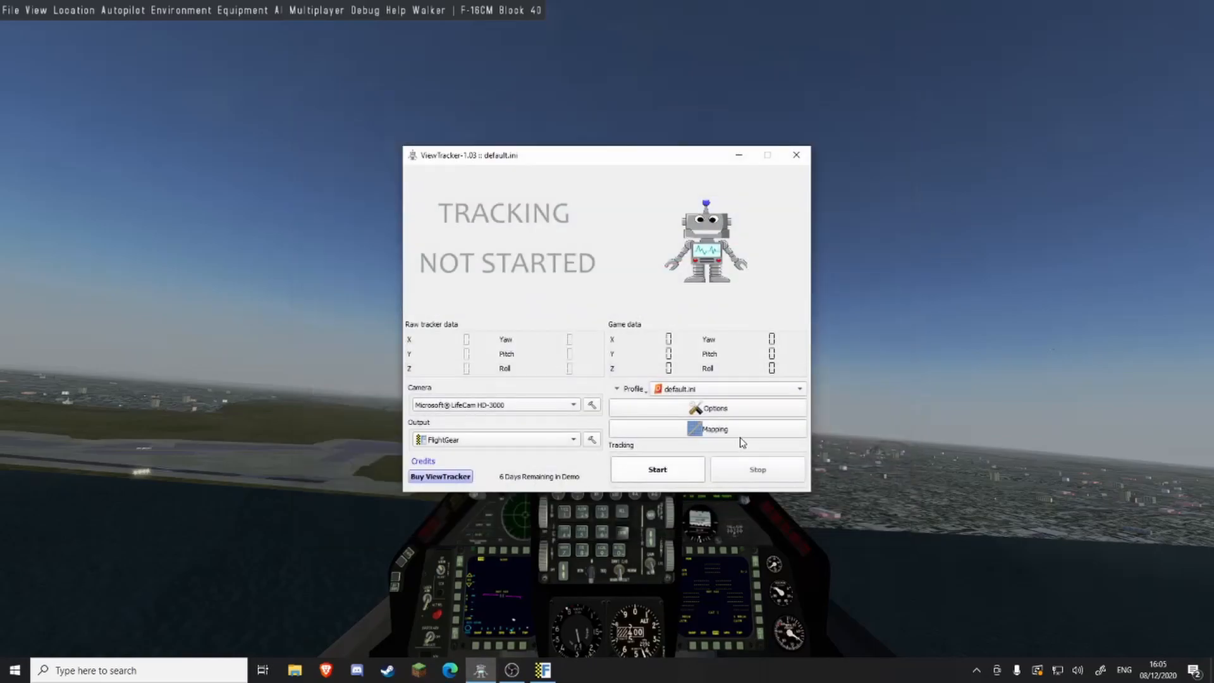
click(706, 428)
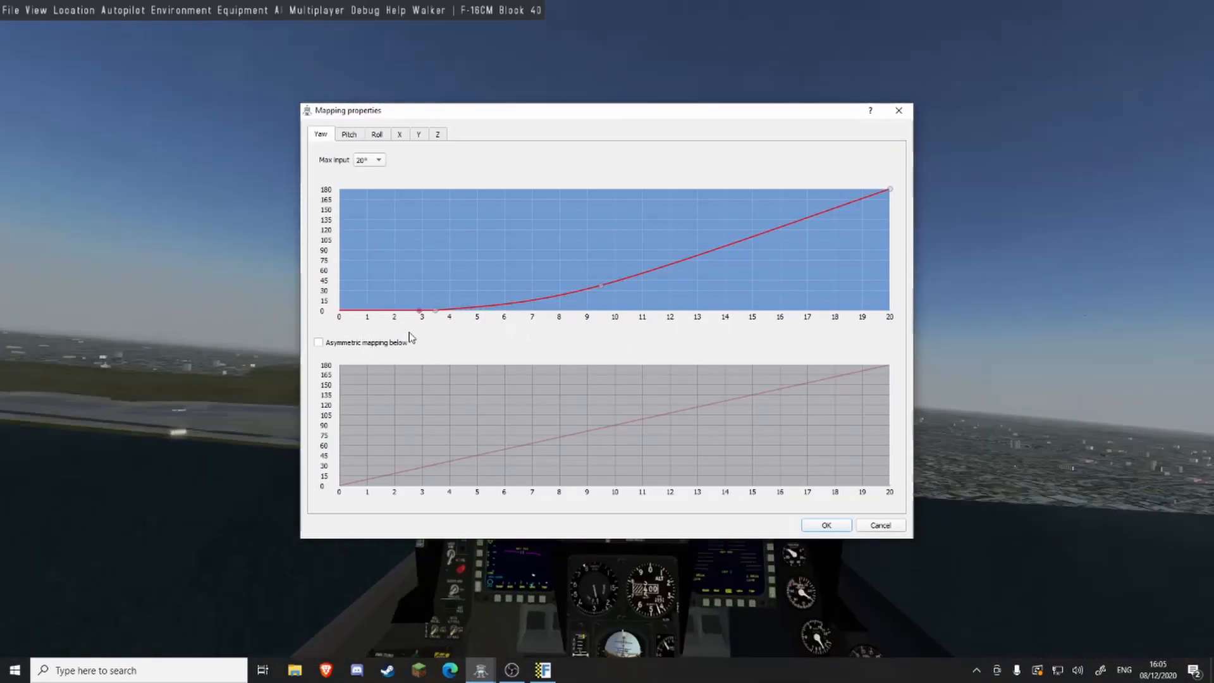
click(349, 134)
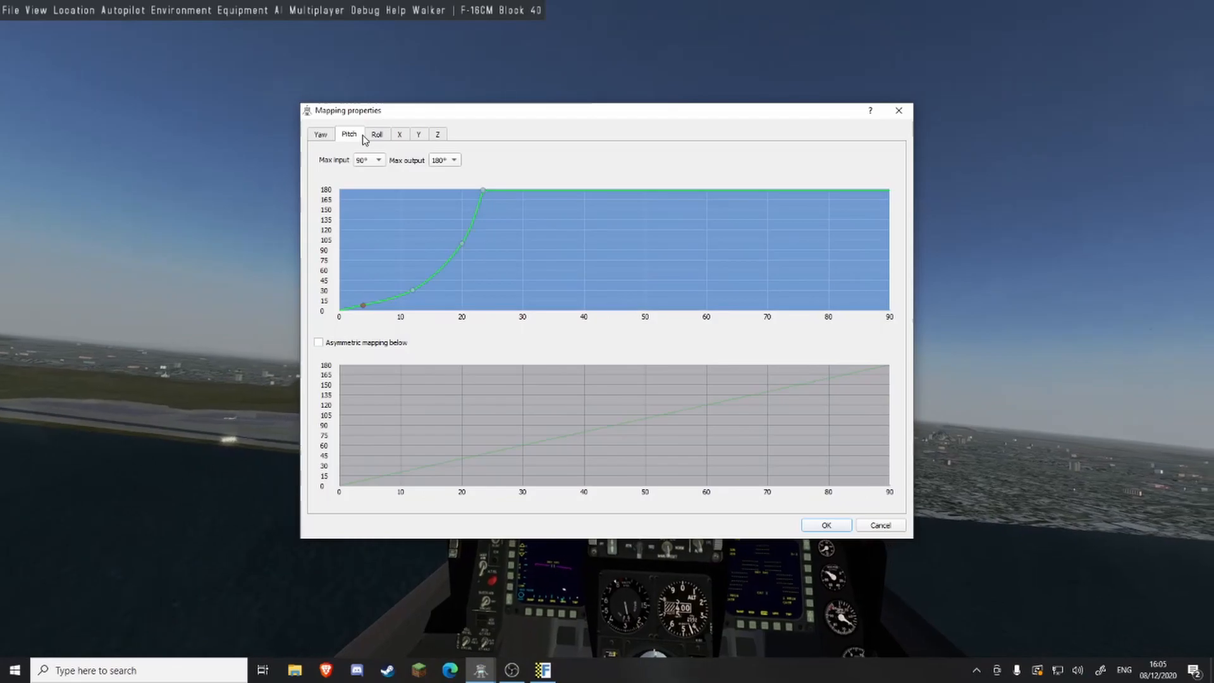
click(376, 134)
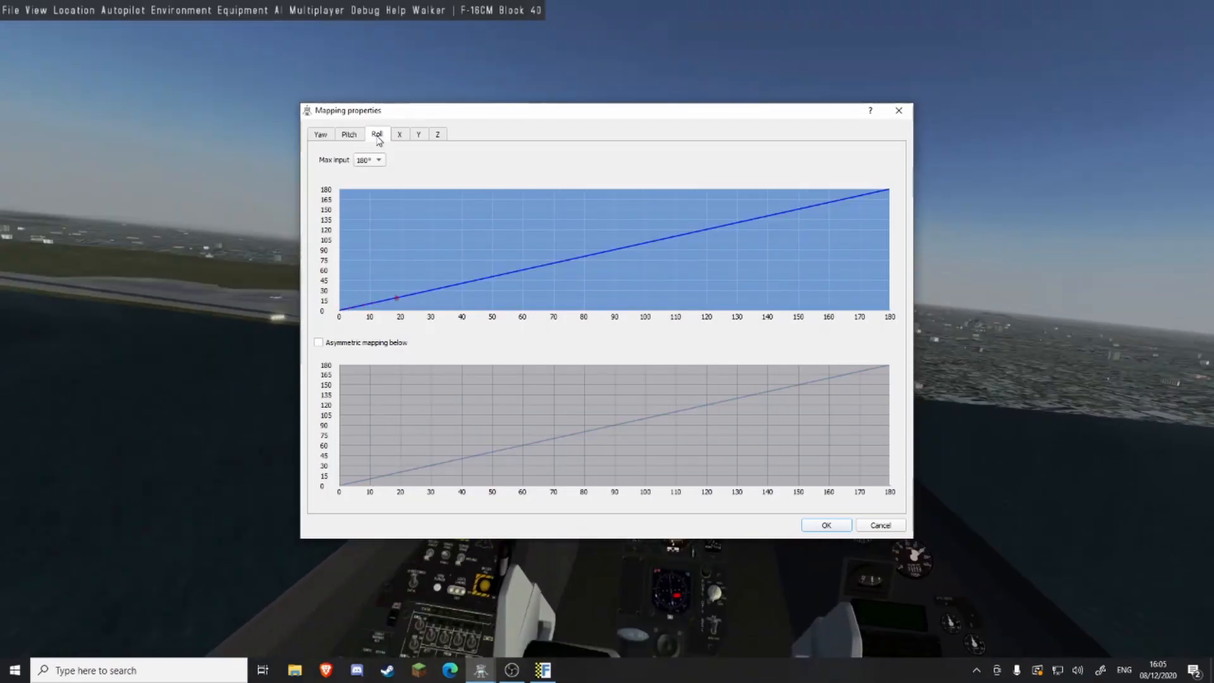
click(398, 134)
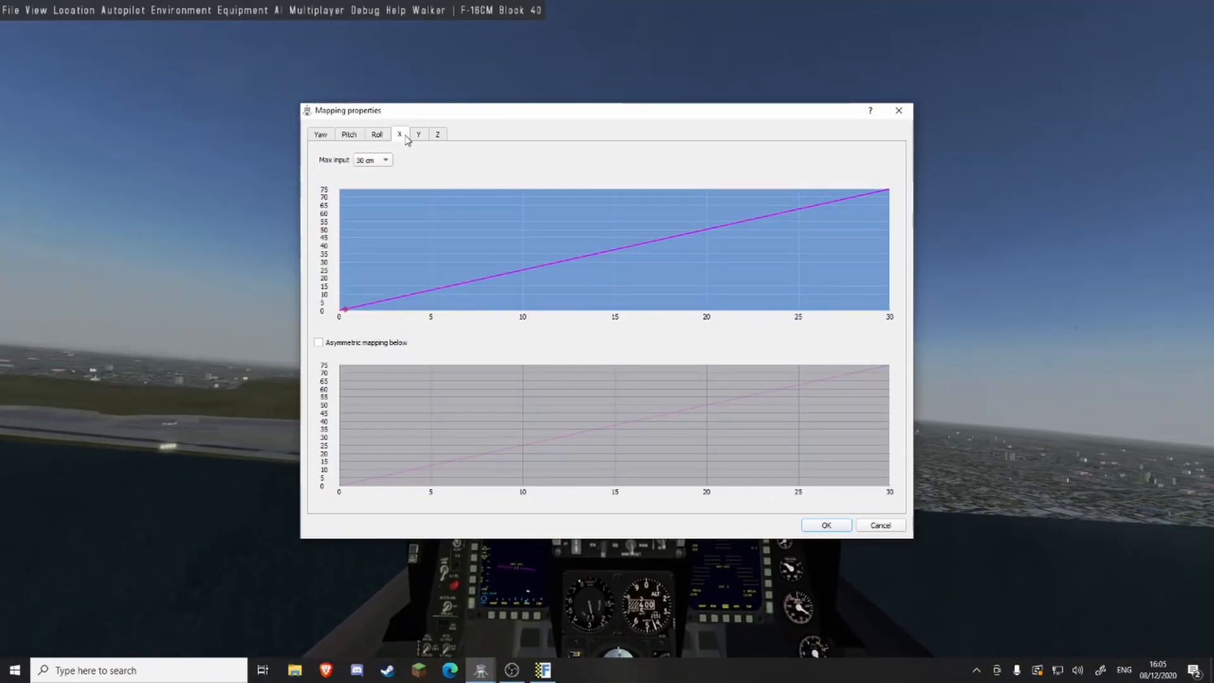
click(419, 134)
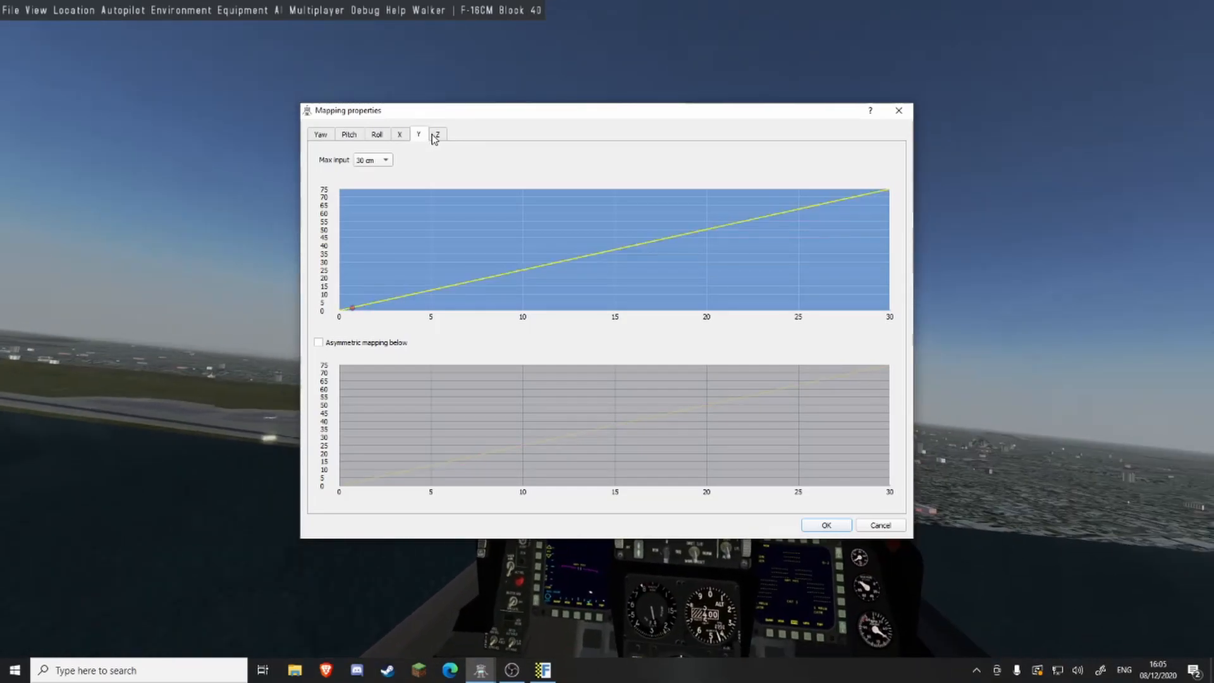
click(436, 134)
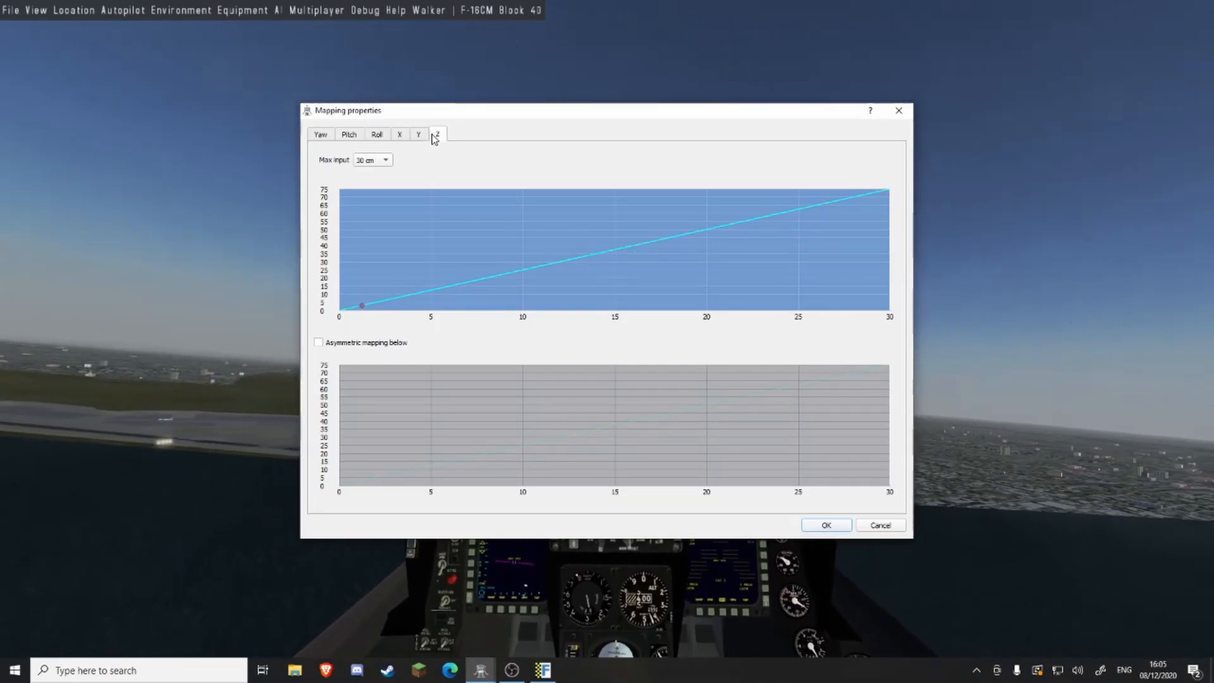
click(320, 134)
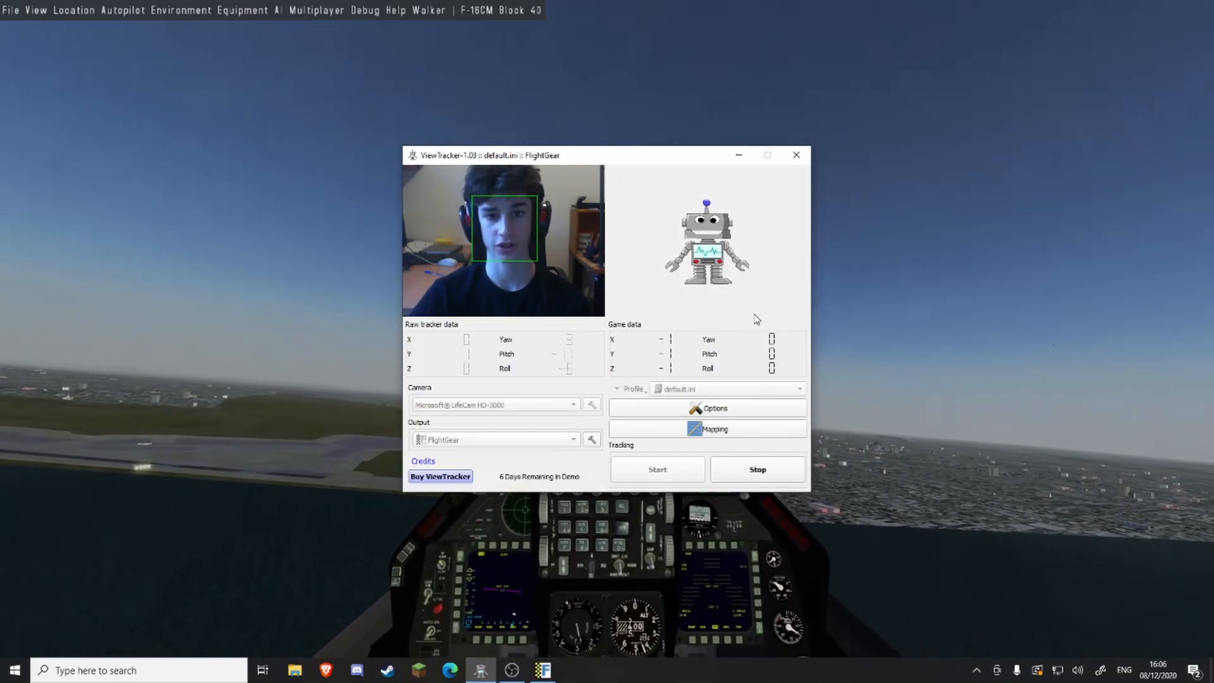
- Start head tracking again, then review and dismiss the Options window with global shortcuts
click(713, 429)
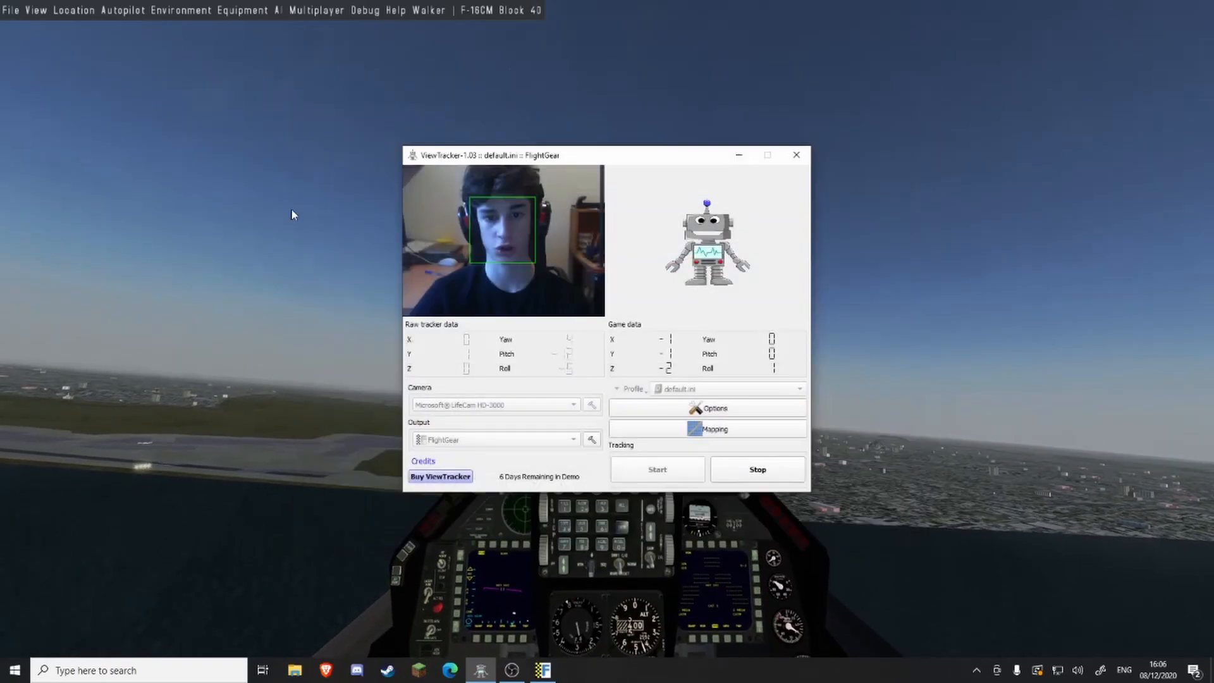
click(713, 409)
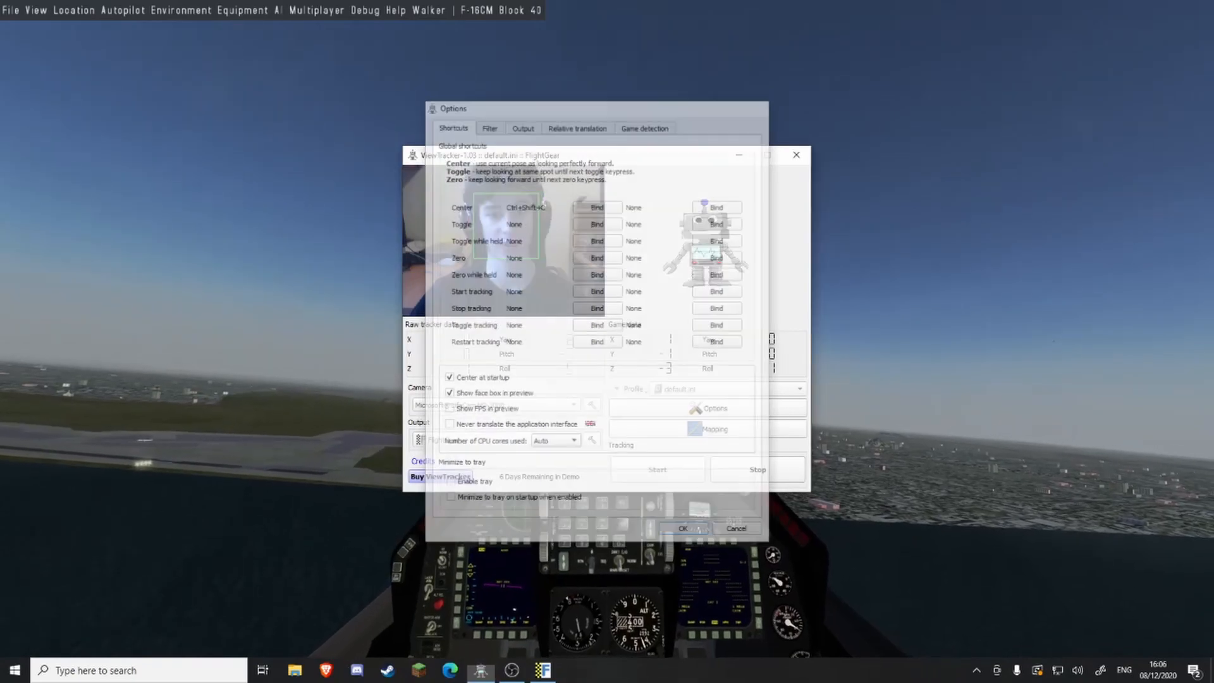
click(681, 528)
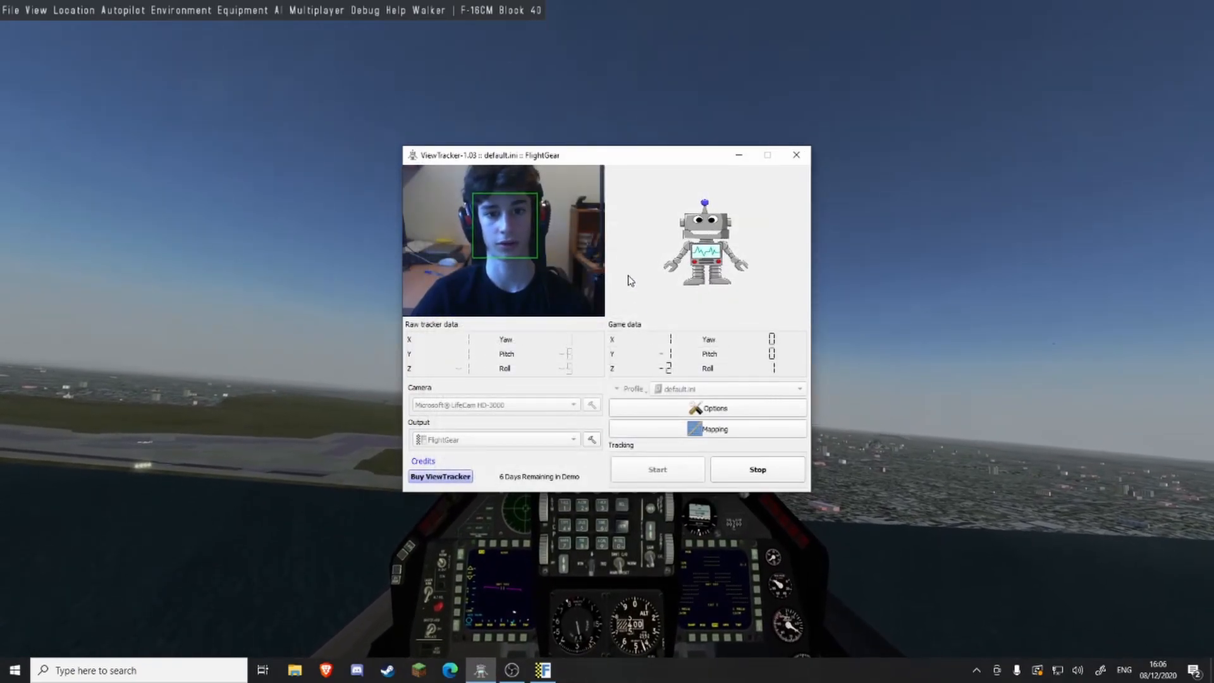